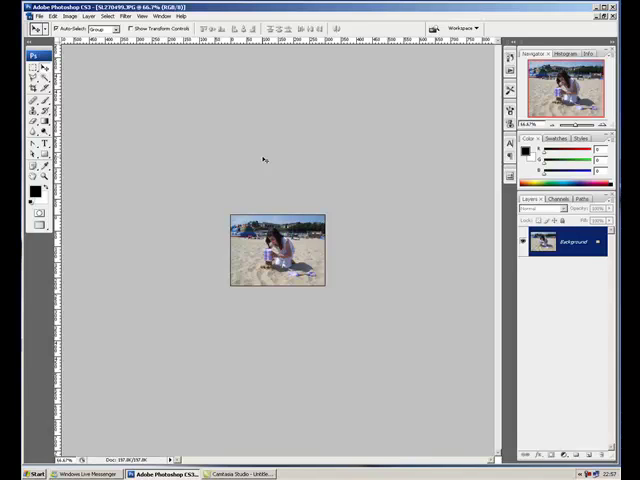
mouse_move(314, 185)
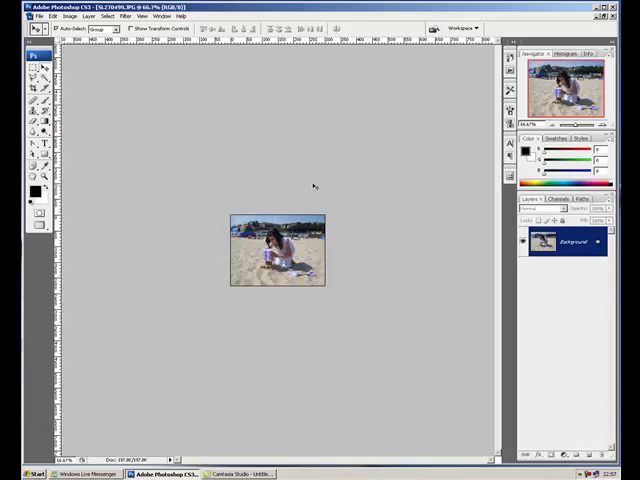
mouse_move(279, 179)
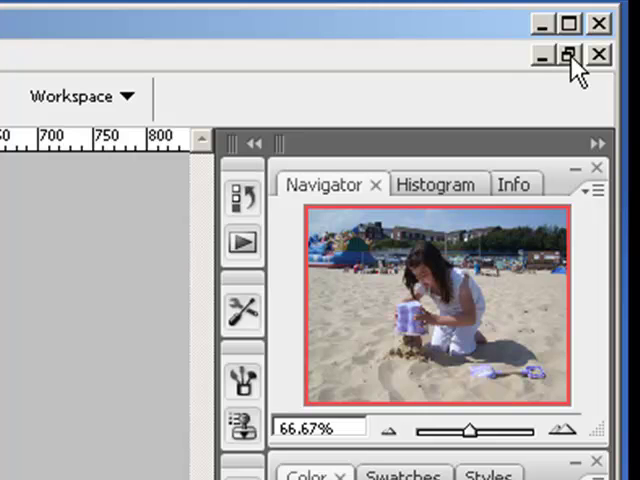
mouse_move(575, 35)
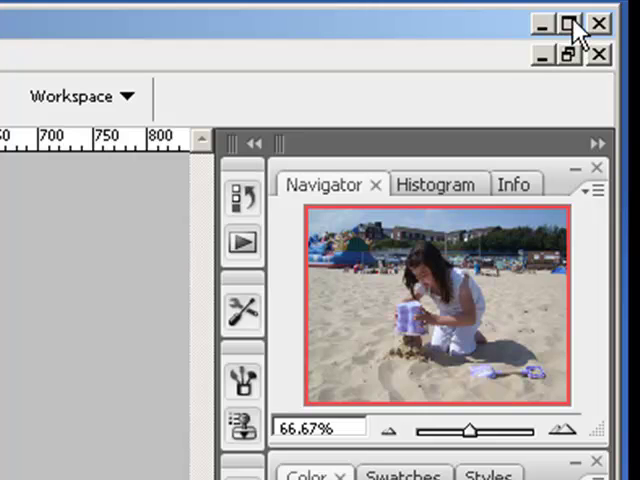
- Restore the maximized photo and rearrange the beach photo windows so each floats visibly
click(568, 23)
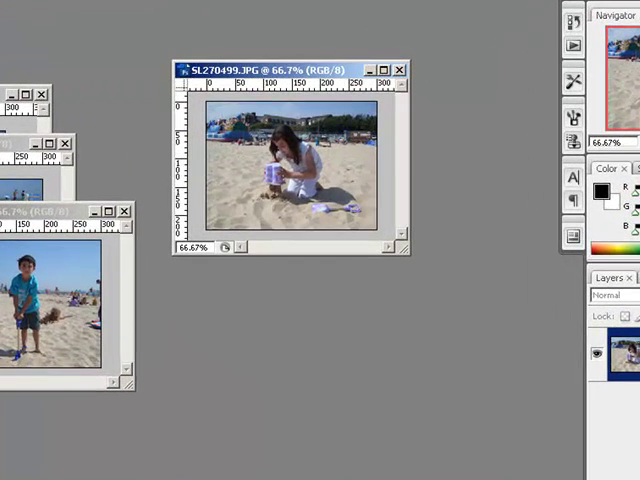
drag(290, 69, 133, 73)
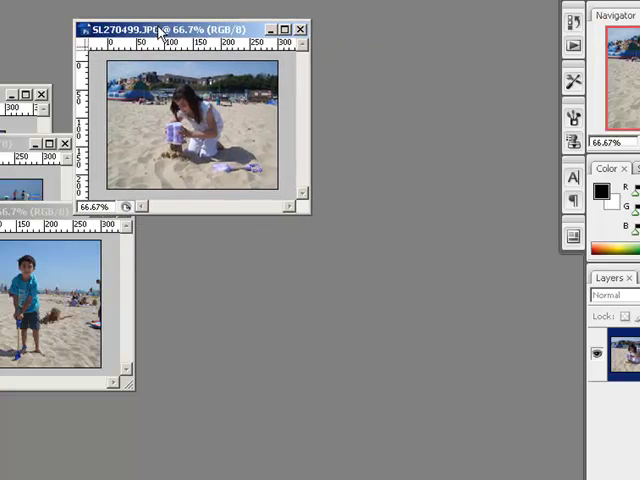
mouse_move(302, 208)
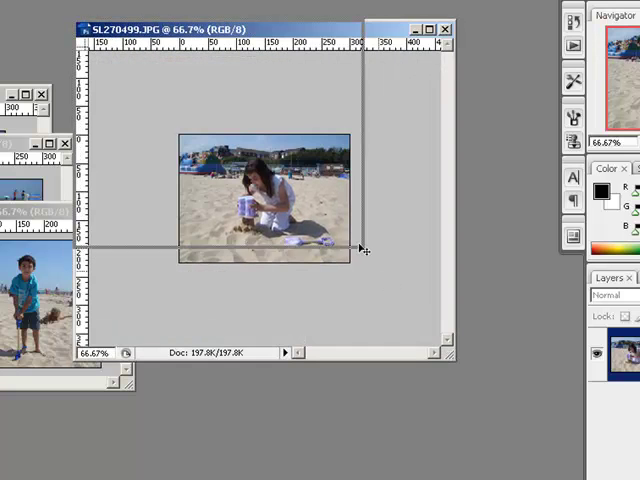
drag(360, 250, 345, 222)
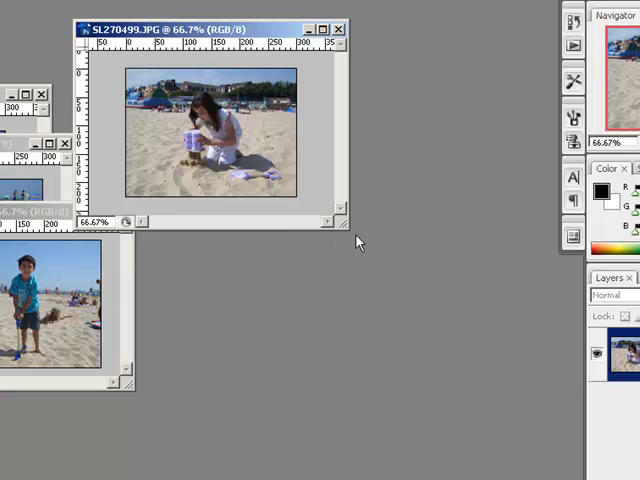
drag(220, 28, 325, 71)
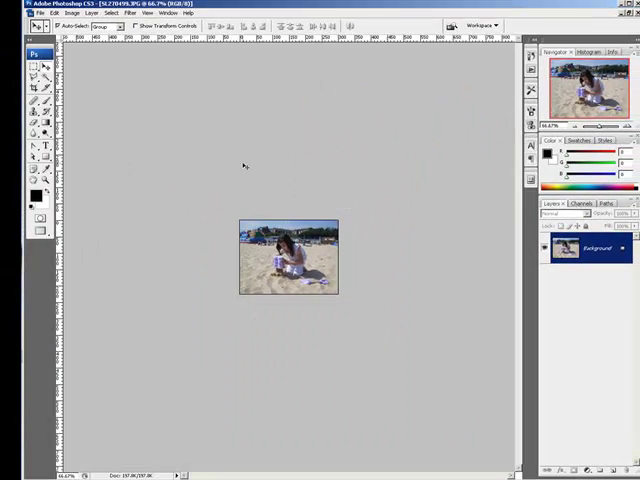
mouse_move(284, 148)
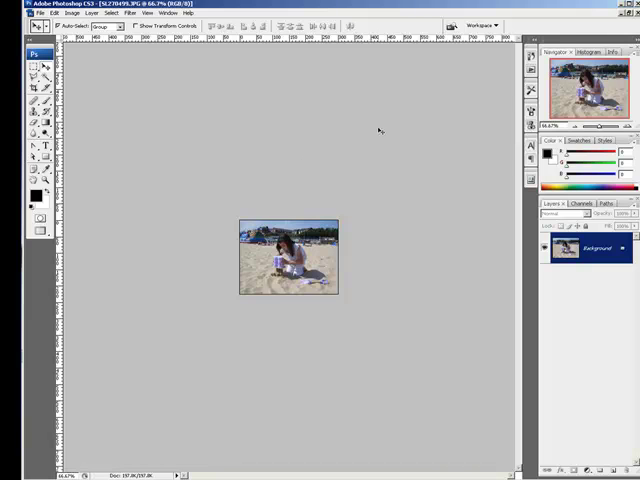
mouse_move(382, 121)
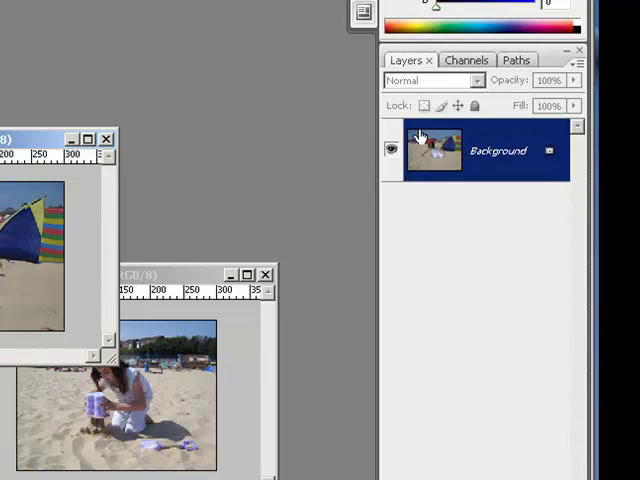
mouse_move(460, 163)
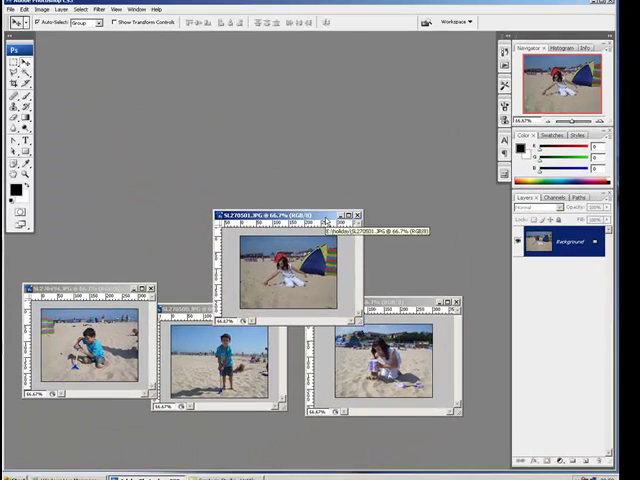
- Move the SL270501.JPG kite photo window upward and toward the top left
drag(280, 215, 280, 202)
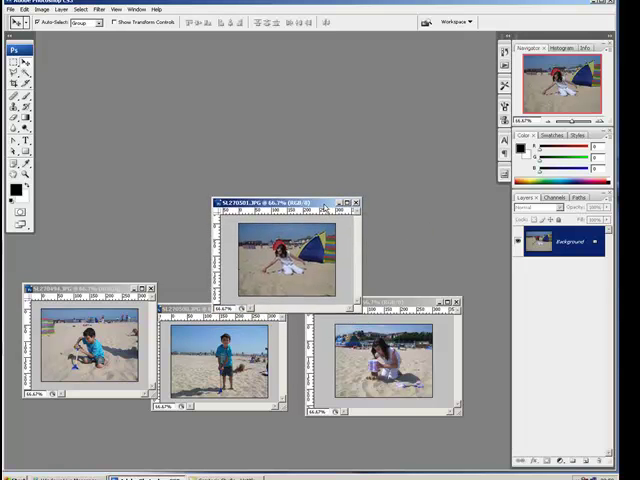
drag(280, 205, 245, 155)
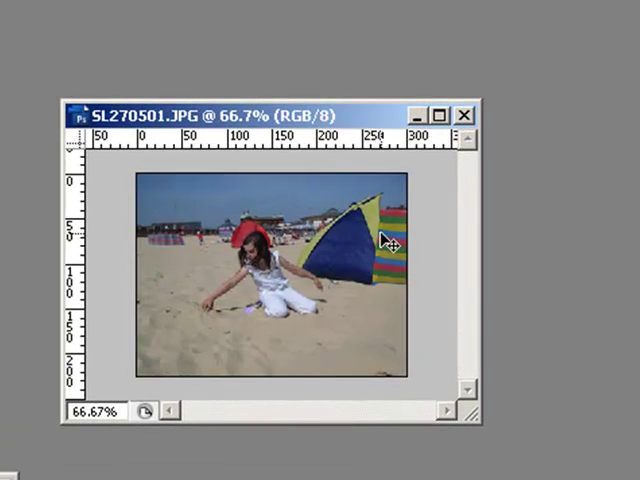
mouse_move(150, 165)
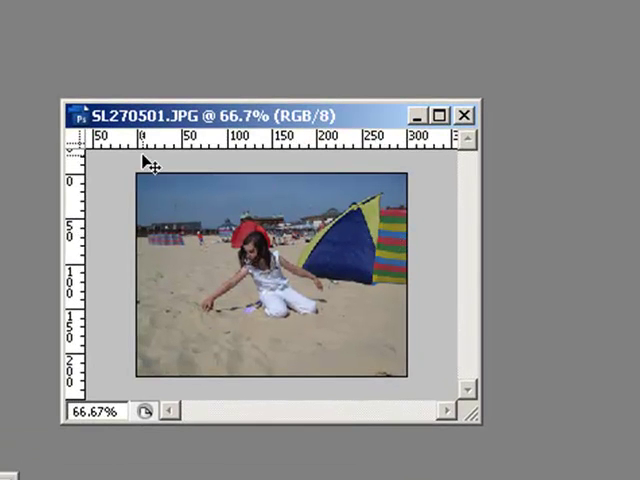
mouse_move(400, 168)
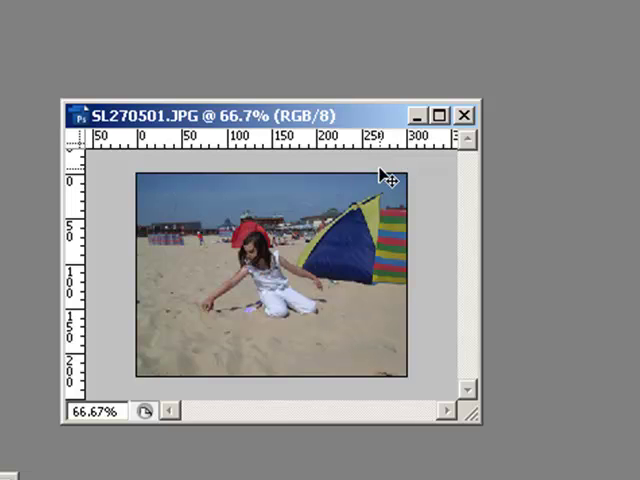
mouse_move(205, 128)
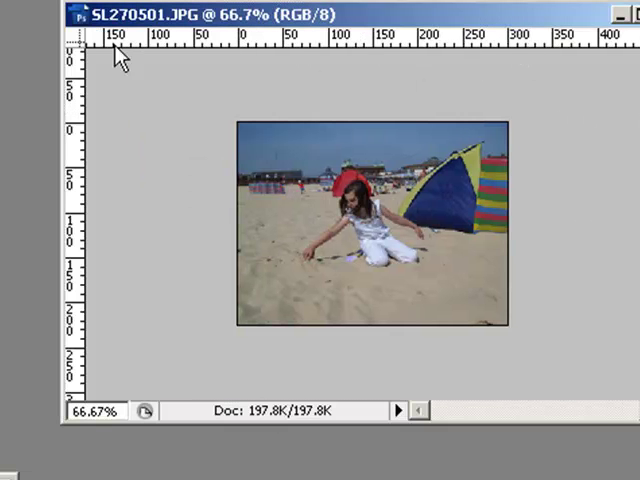
mouse_move(277, 57)
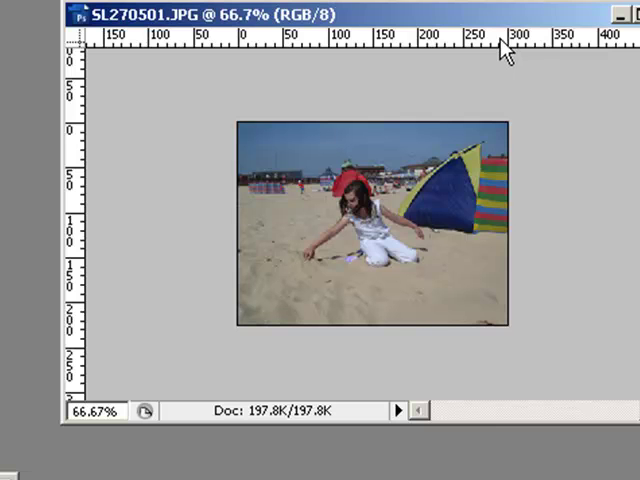
mouse_move(328, 55)
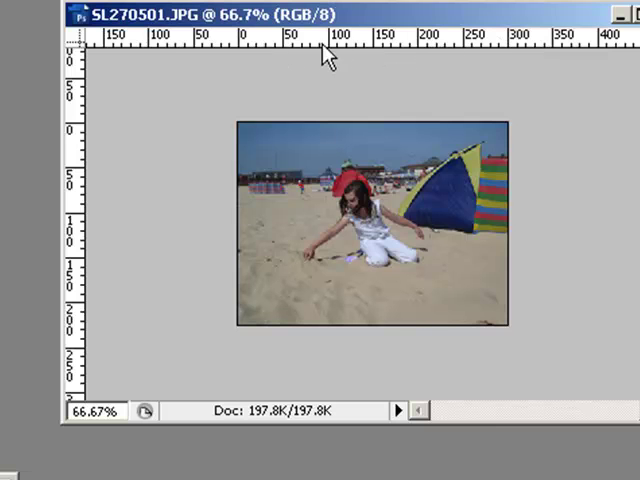
mouse_move(388, 48)
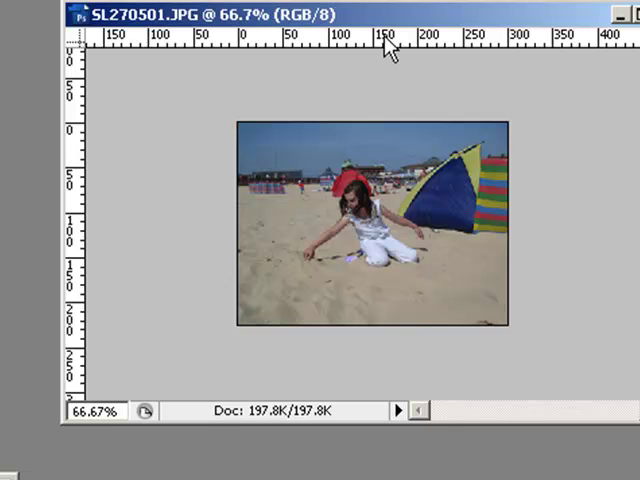
mouse_move(383, 55)
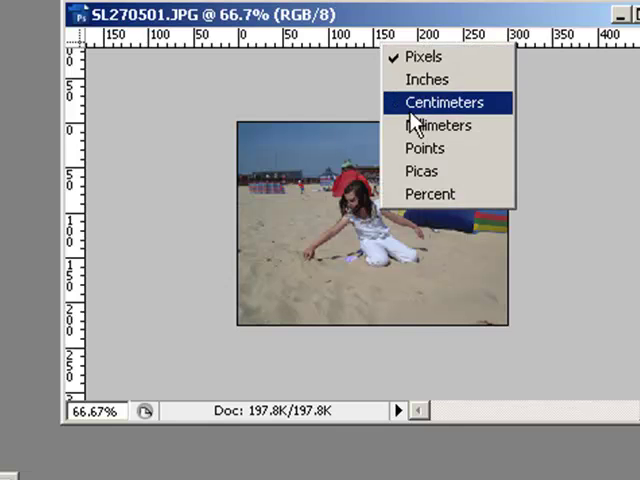
mouse_move(428, 57)
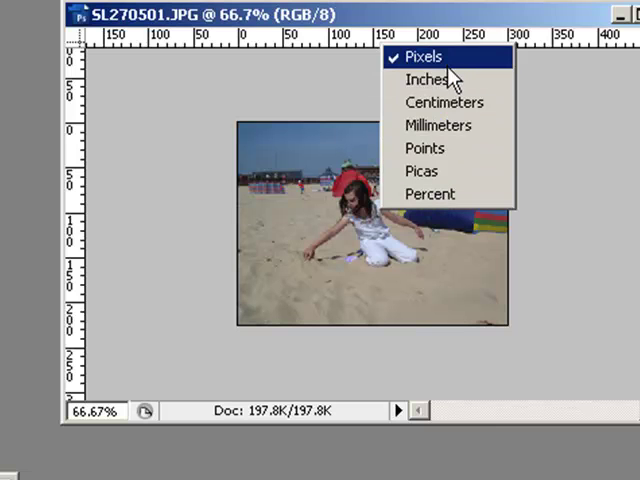
mouse_move(445, 102)
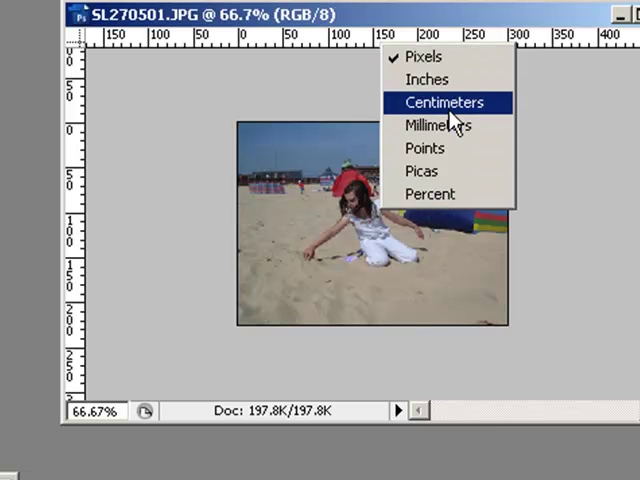
mouse_move(417, 57)
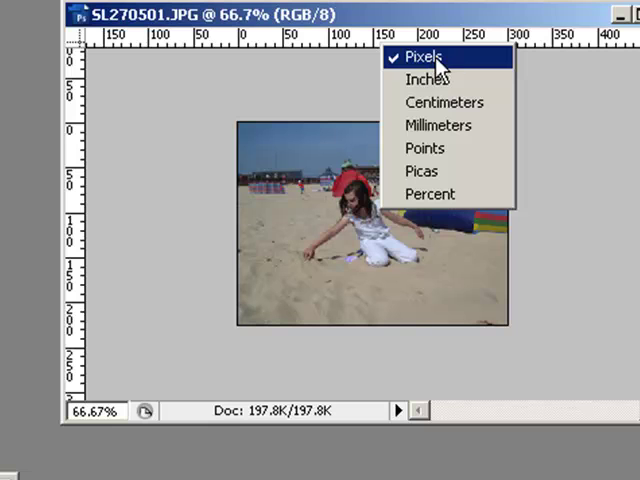
mouse_move(440, 35)
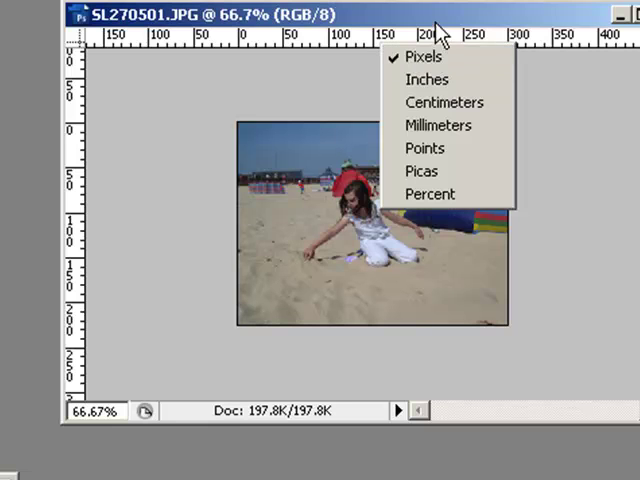
- Keep the SL270501.JPG window's ruler units set to pixels
click(425, 56)
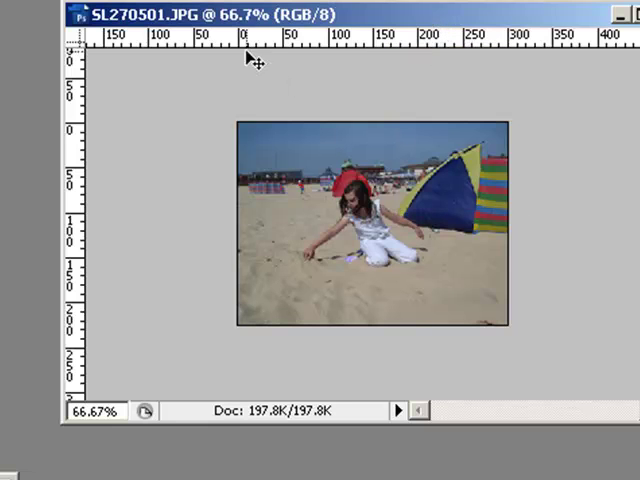
mouse_move(512, 70)
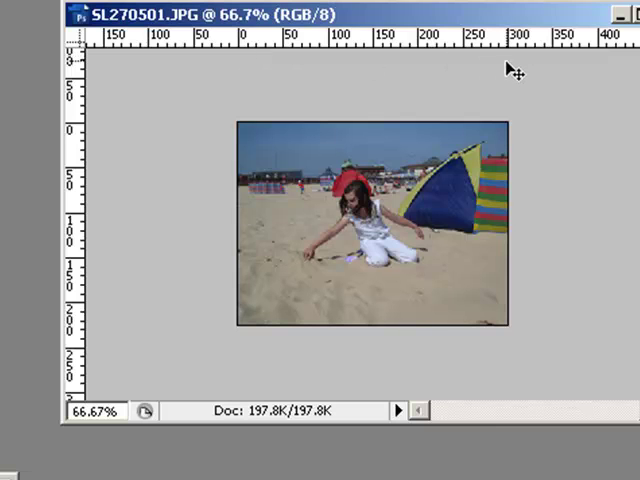
mouse_move(265, 350)
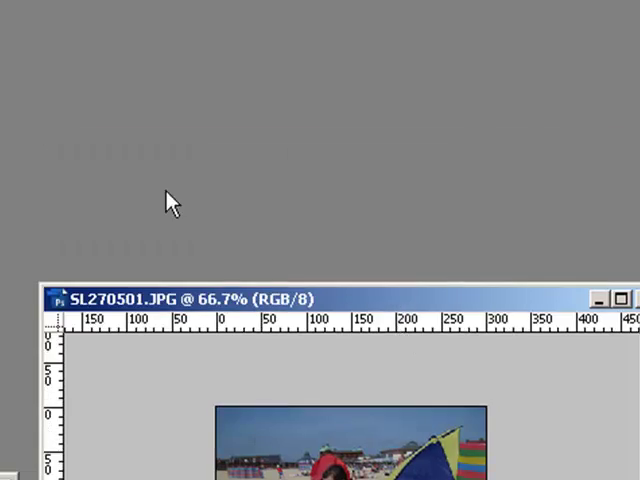
- Start a new blank document via File > New, entering a dimension value of 900
click(15, 9)
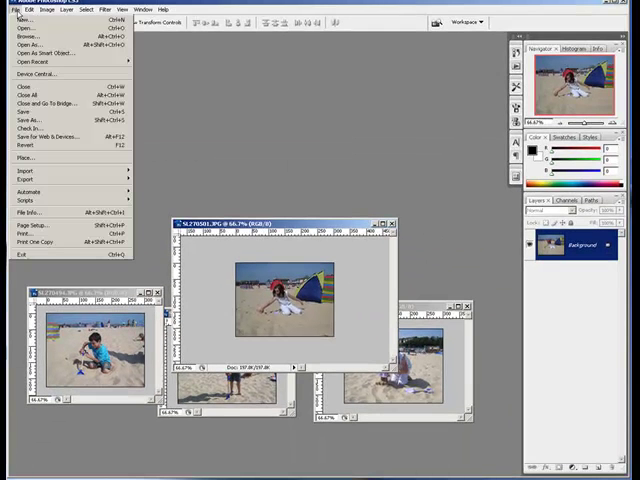
click(23, 19)
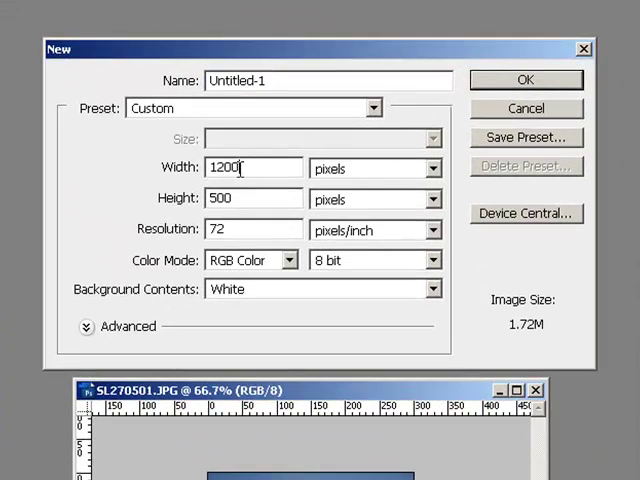
mouse_move(250, 175)
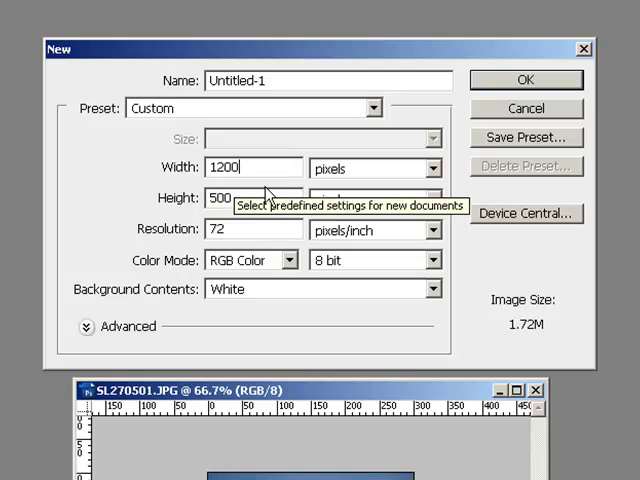
mouse_move(243, 197)
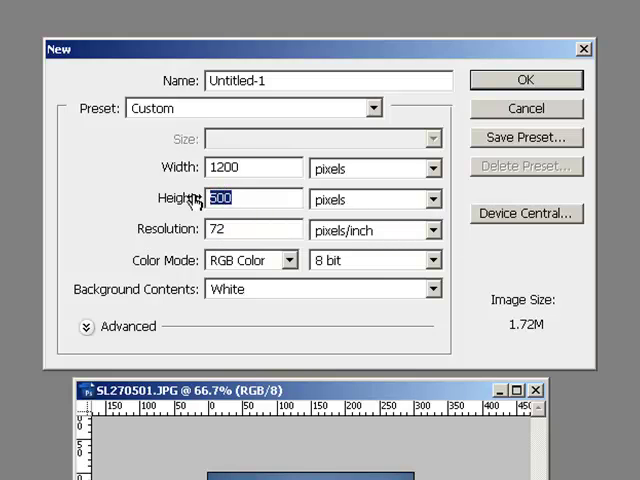
text(900)
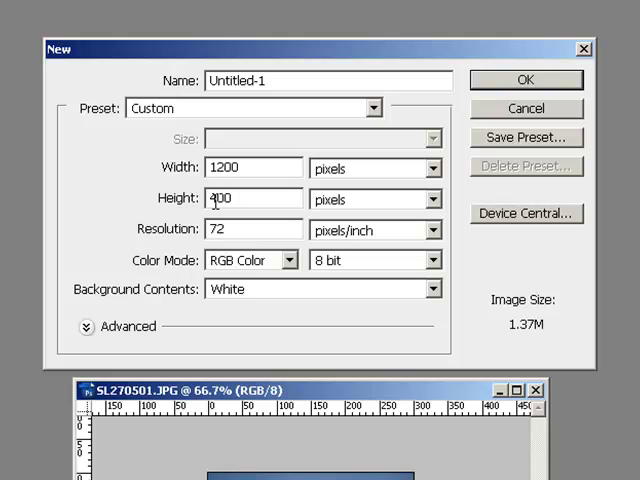
mouse_move(300, 196)
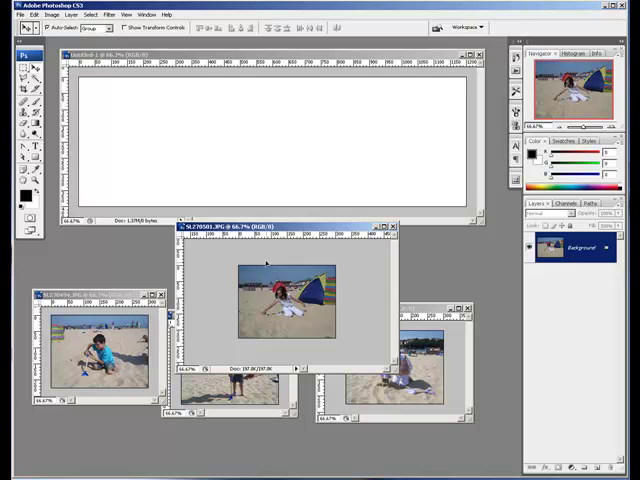
mouse_move(143, 143)
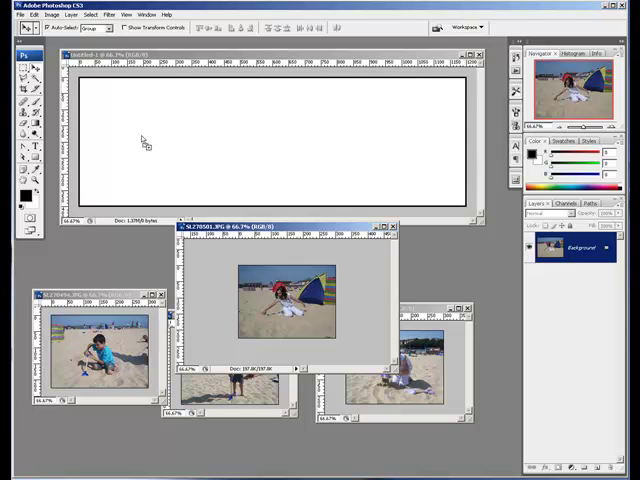
mouse_move(141, 147)
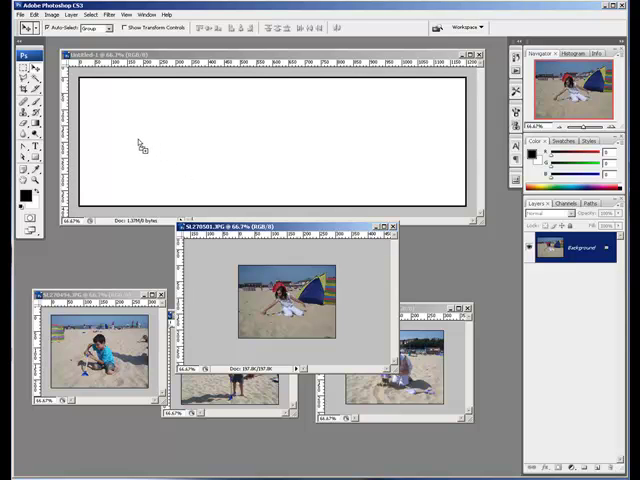
mouse_move(150, 157)
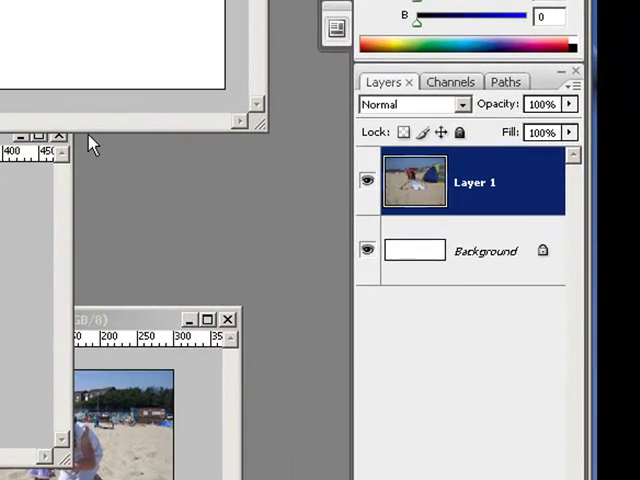
mouse_move(413, 270)
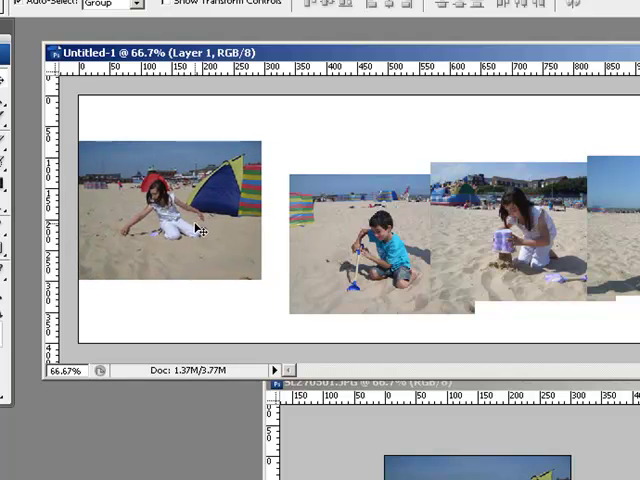
- Select the boy-with-spade photo on the canvas to reposition it
click(385, 253)
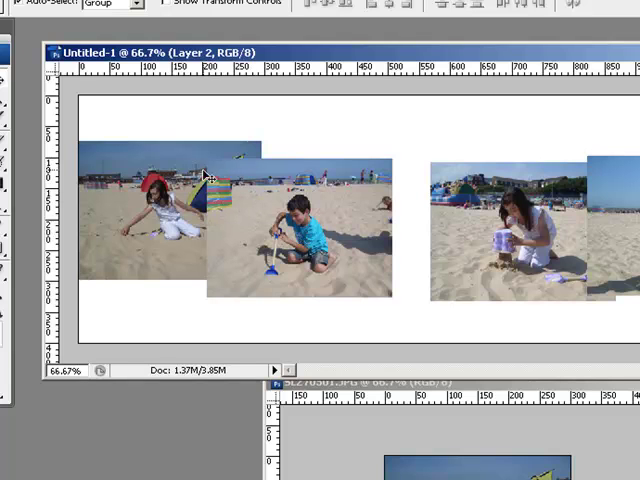
mouse_move(268, 147)
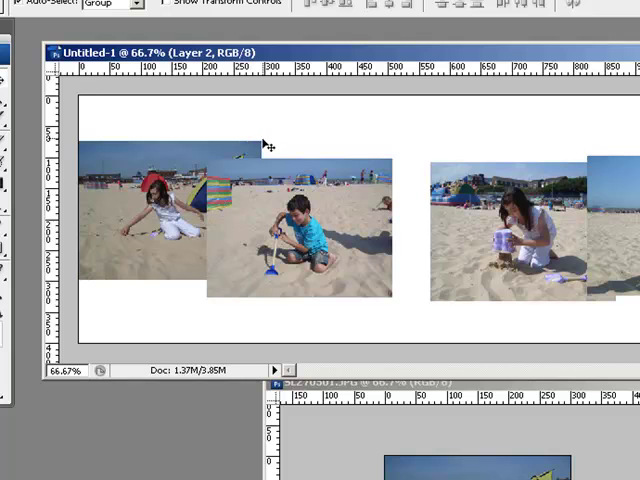
mouse_move(268, 150)
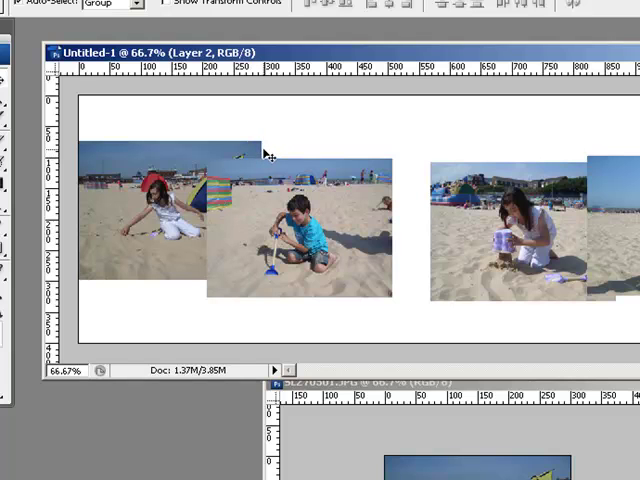
mouse_move(291, 229)
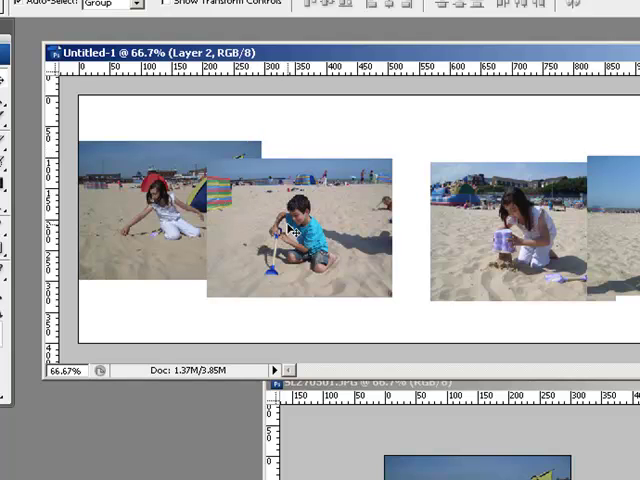
mouse_move(280, 185)
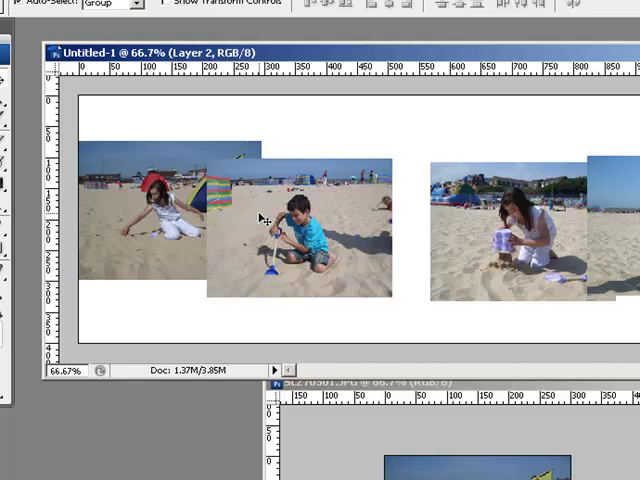
mouse_move(253, 222)
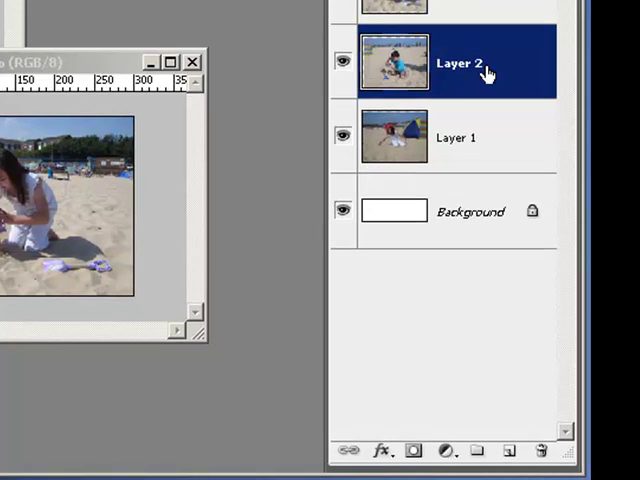
mouse_move(418, 356)
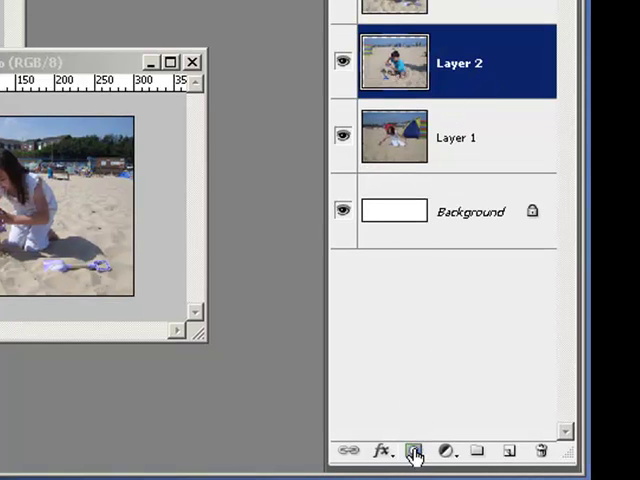
mouse_move(417, 451)
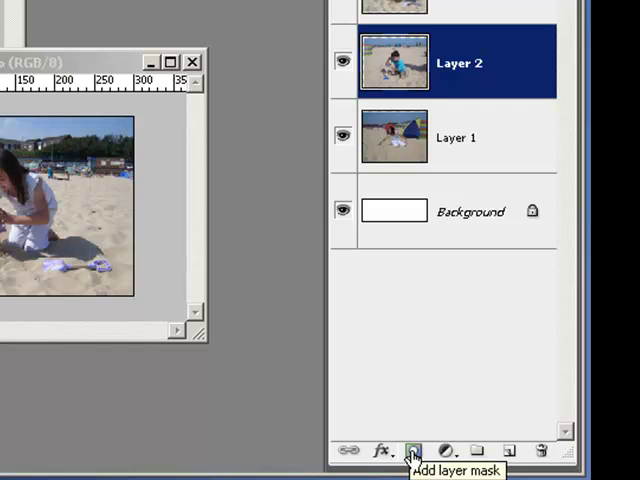
- Add a blank layer mask to Layer 2, the boy-with-spade photo
click(414, 451)
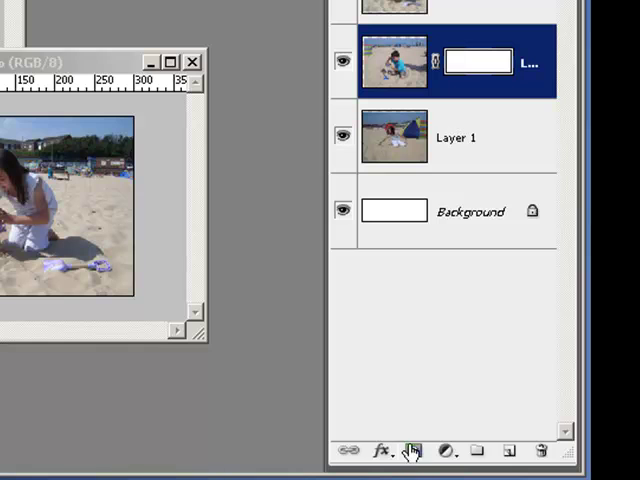
mouse_move(440, 80)
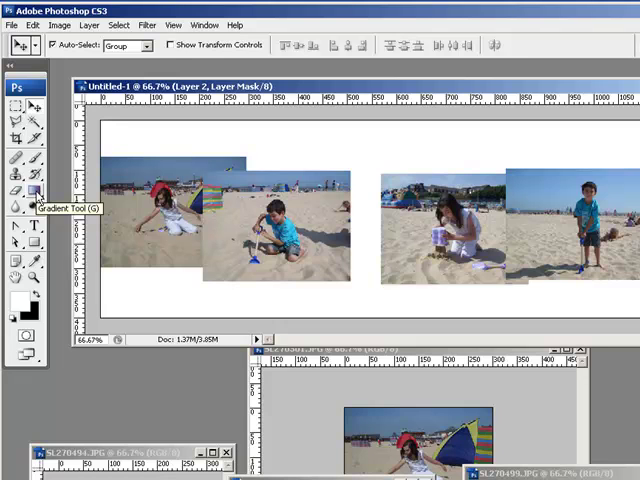
- Switch to the Gradient tool and open the gradient presets picker
click(33, 196)
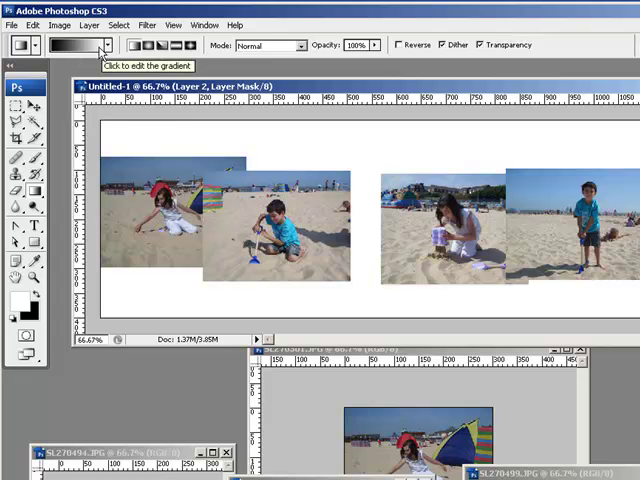
click(107, 45)
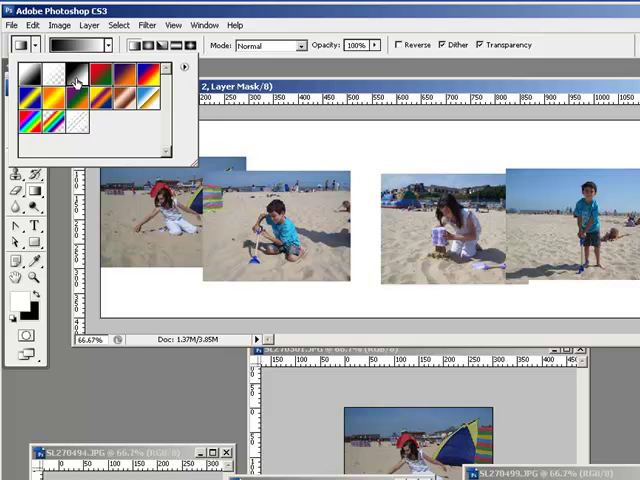
mouse_move(314, 92)
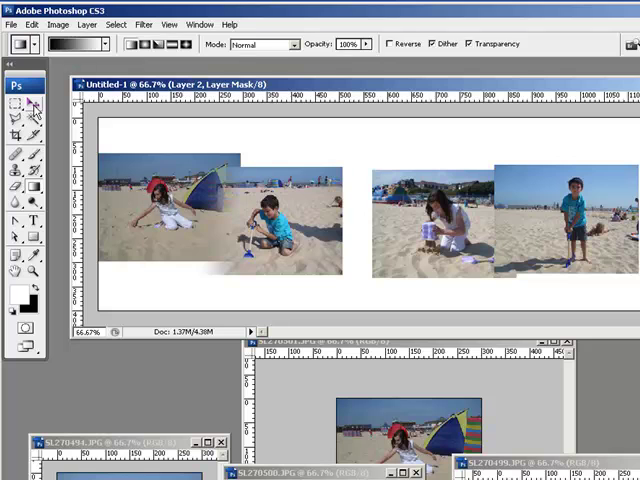
- Use the Move tool on Layer 3, then switch back to the Gradient tool
click(17, 99)
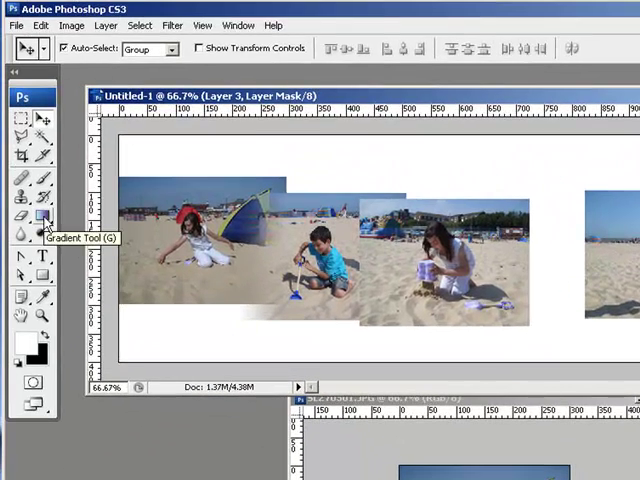
click(37, 222)
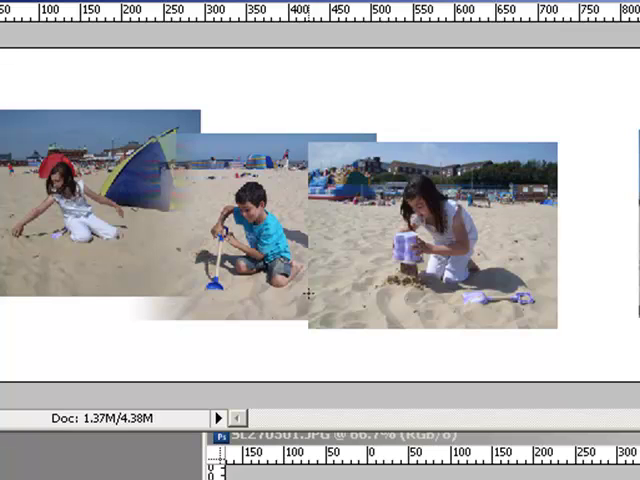
mouse_move(370, 287)
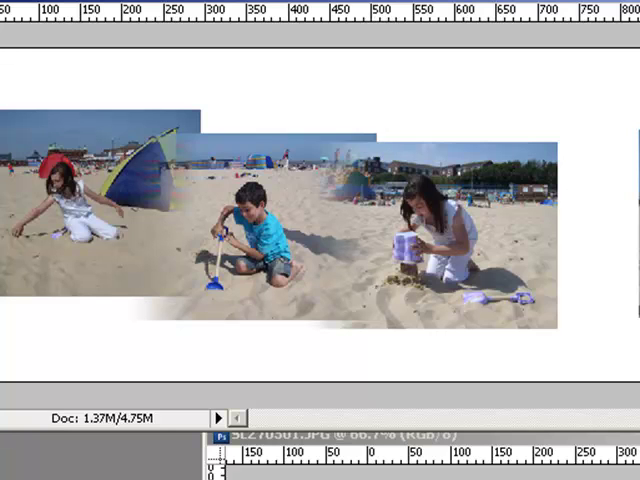
mouse_move(265, 260)
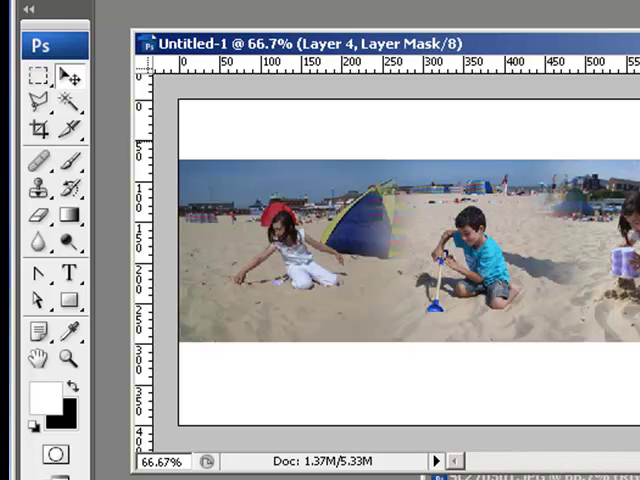
mouse_move(462, 235)
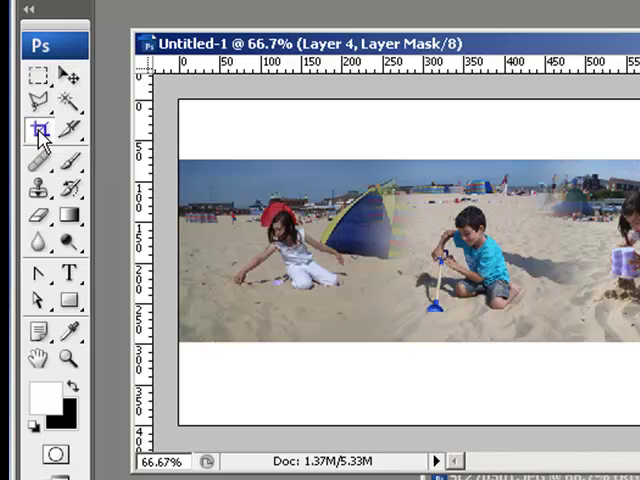
- Select the Crop tool to trim the canvas to the panorama strip
click(37, 133)
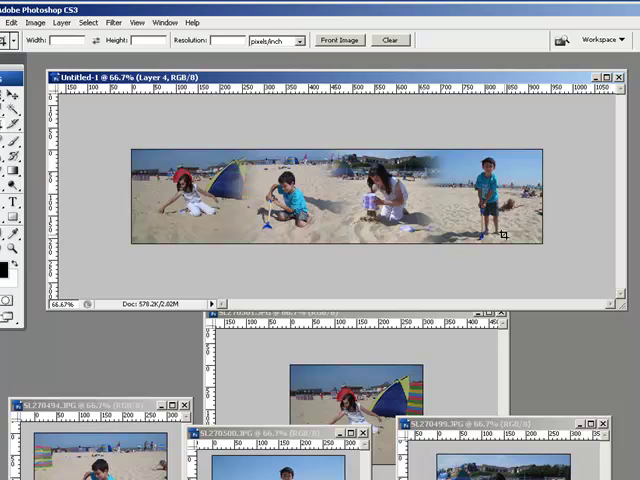
mouse_move(245, 150)
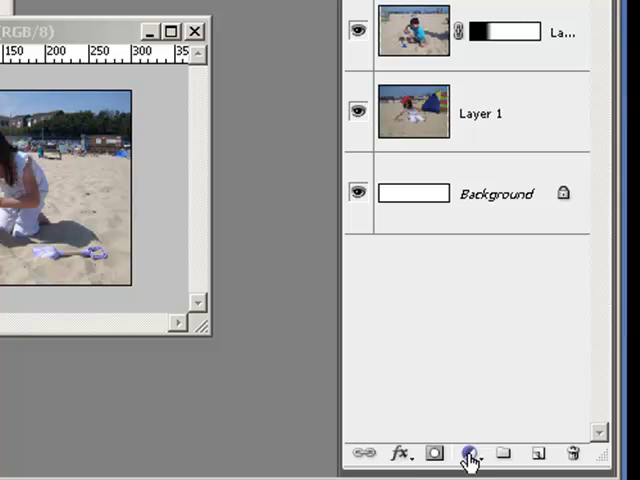
mouse_move(469, 453)
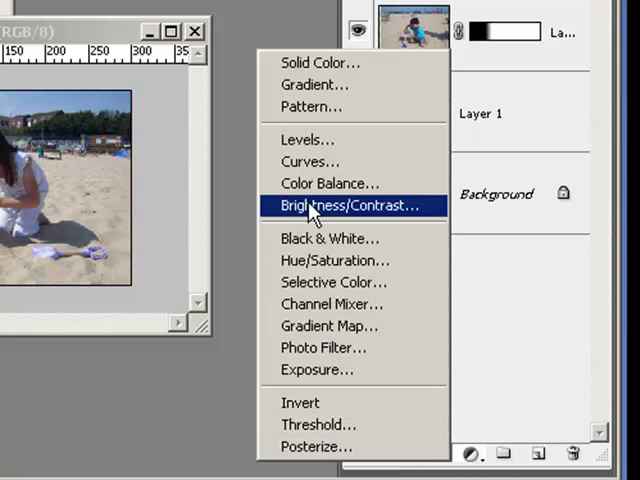
mouse_move(322, 304)
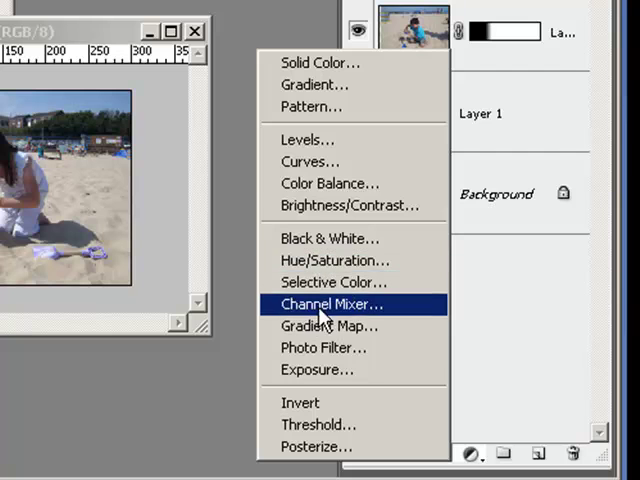
mouse_move(350, 205)
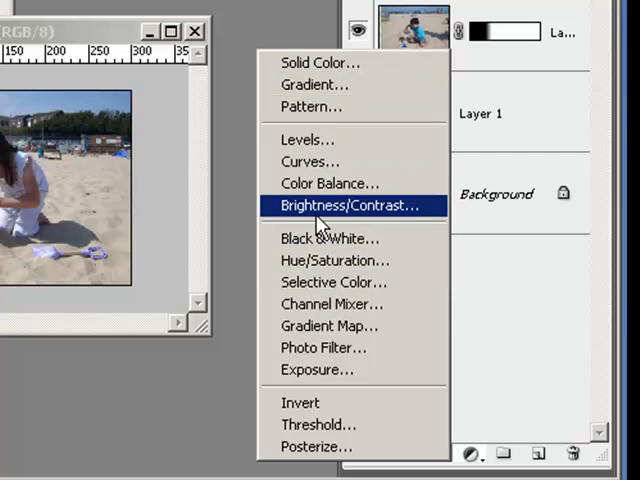
mouse_move(346, 270)
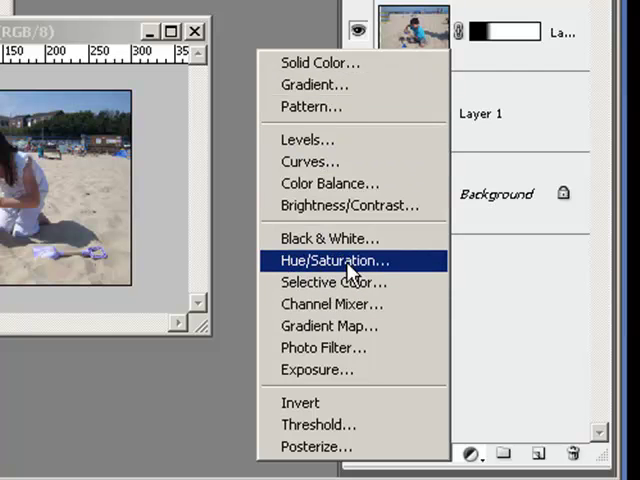
- Add a Hue/Saturation layer: saturation drained, Colorize on, hue shifted to teal-green
click(333, 260)
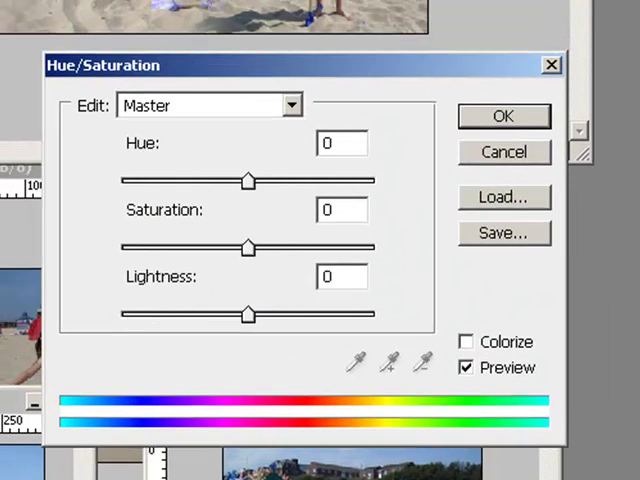
mouse_move(378, 188)
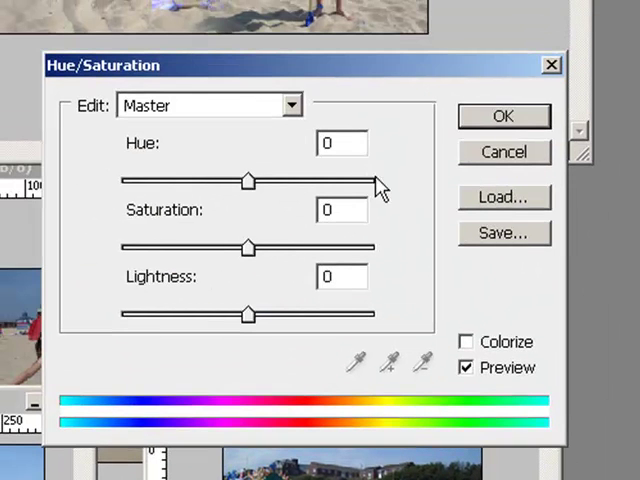
mouse_move(220, 235)
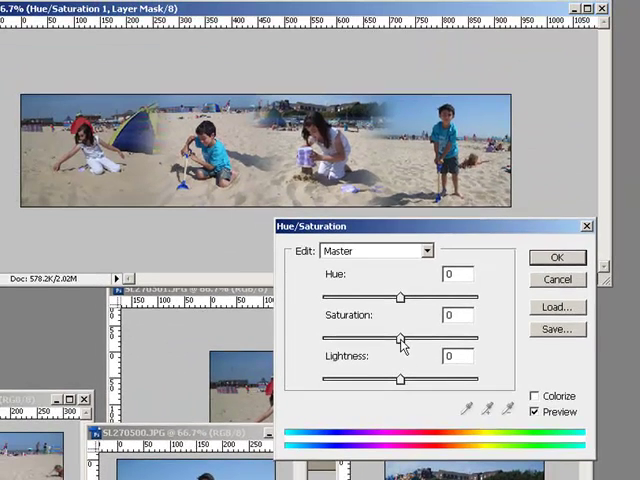
drag(400, 337, 358, 337)
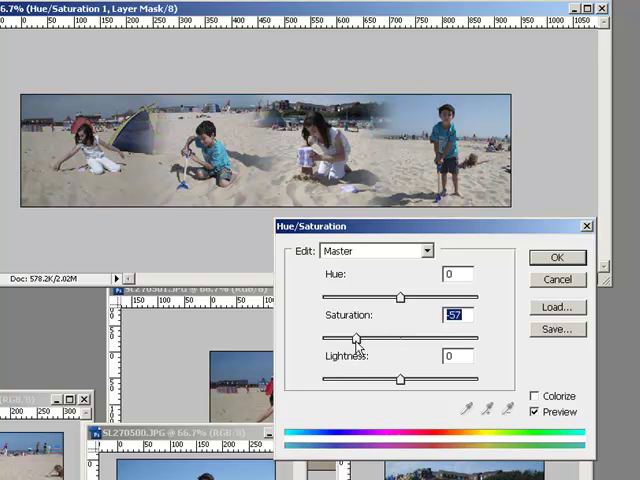
drag(355, 338, 325, 338)
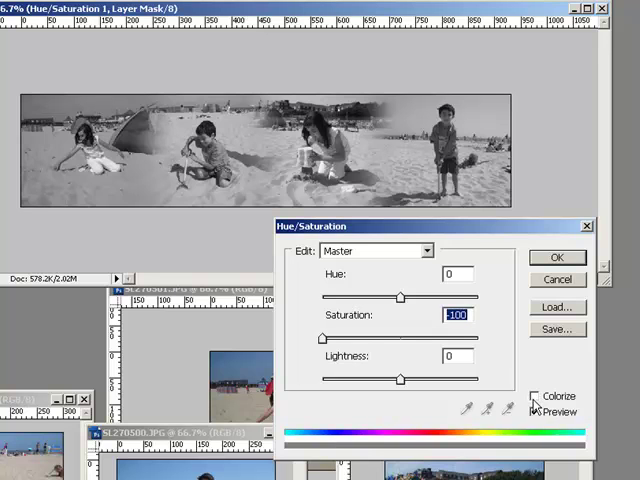
click(538, 396)
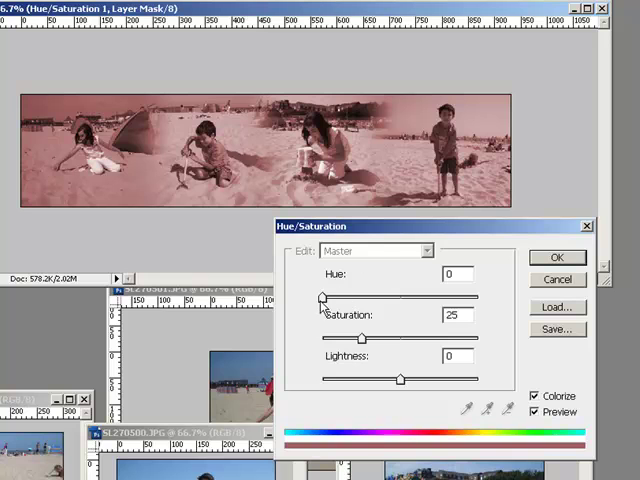
mouse_move(325, 305)
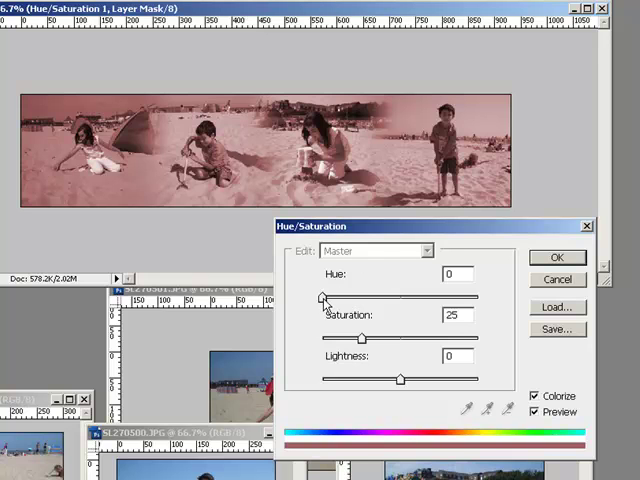
drag(323, 298, 335, 298)
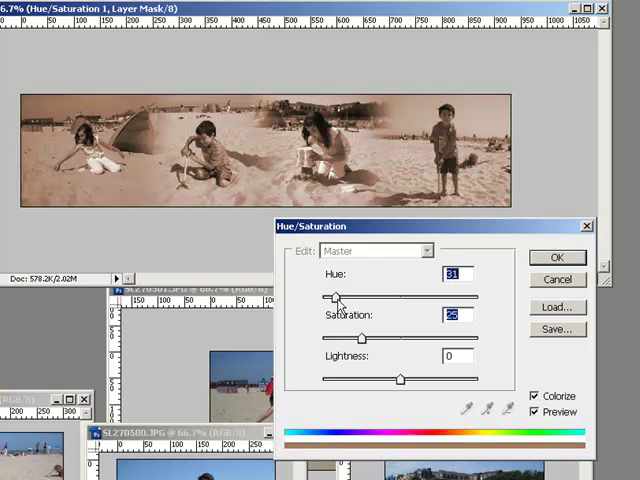
drag(335, 298, 363, 298)
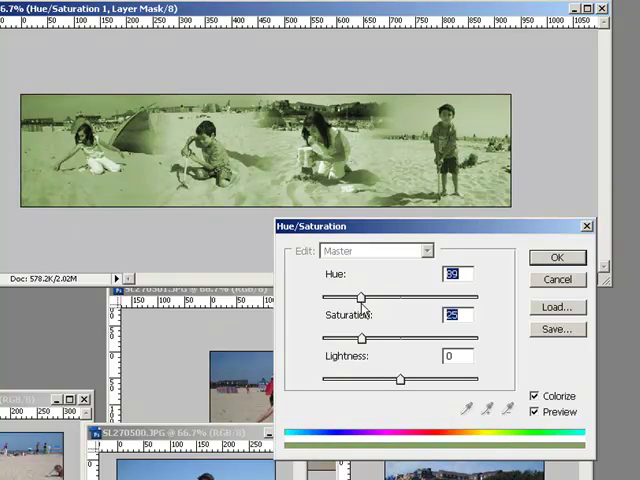
drag(362, 298, 385, 298)
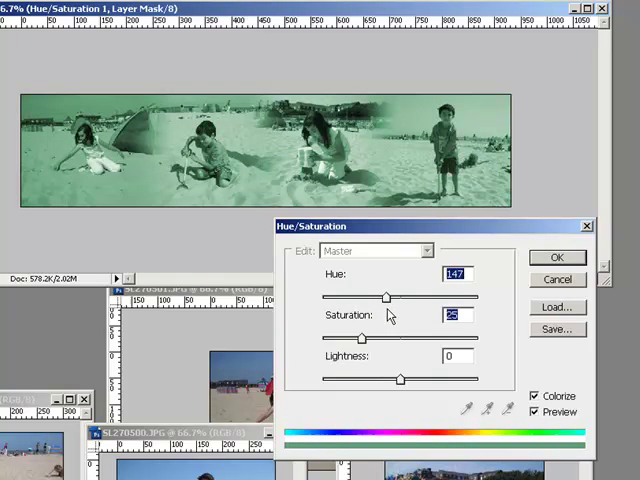